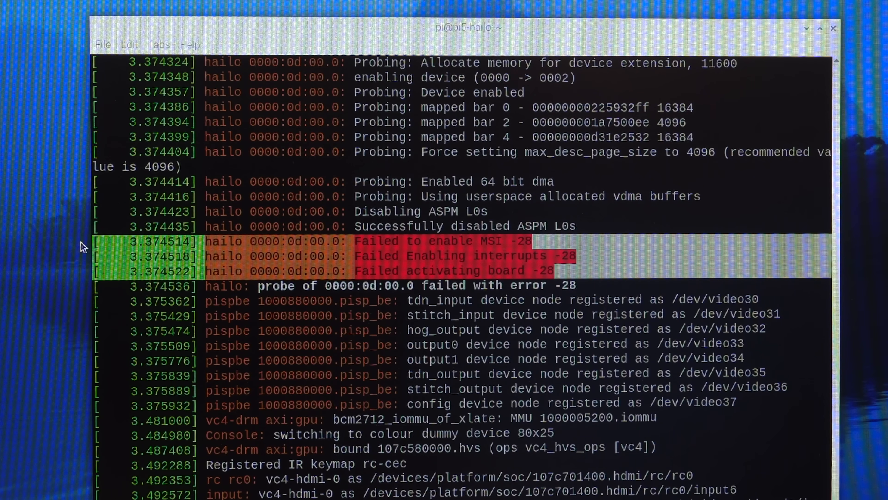
mouse_move(524, 332)
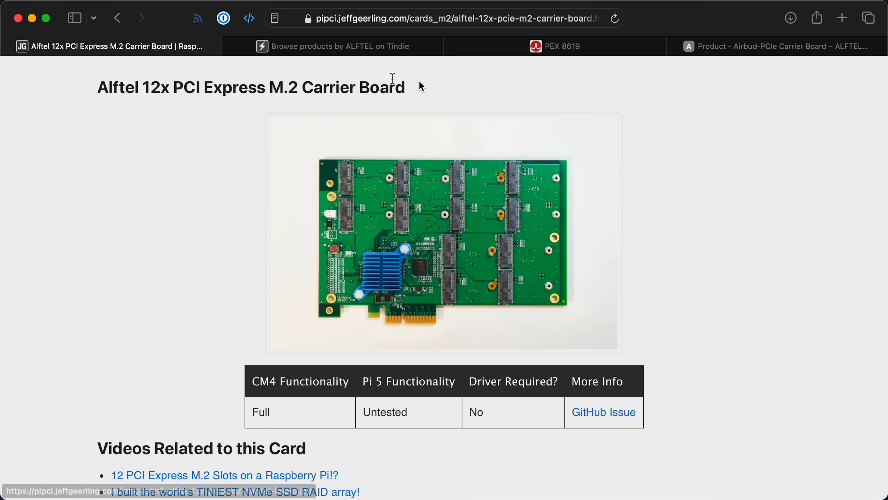
mouse_move(337, 46)
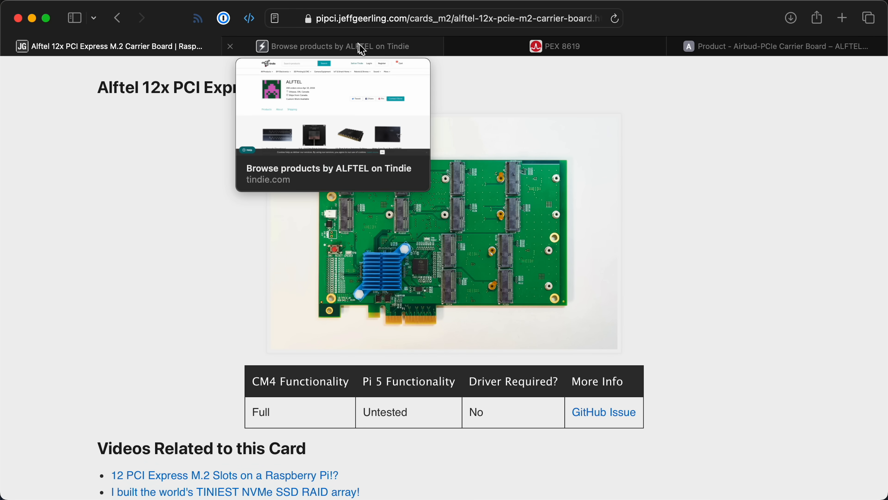
Browse ALFTEL's Tindie store, then bring up Broadcom's PEX 8619 PCIe switch page.
left_click(334, 46)
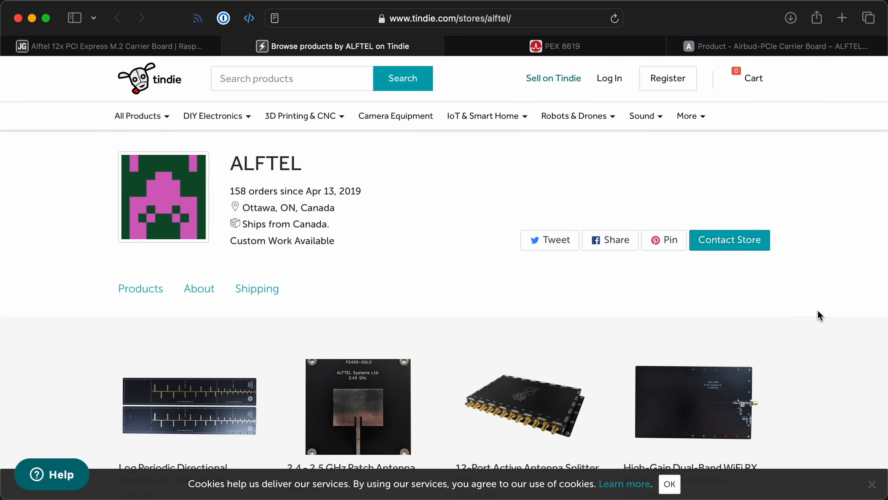
scroll("down", 3)
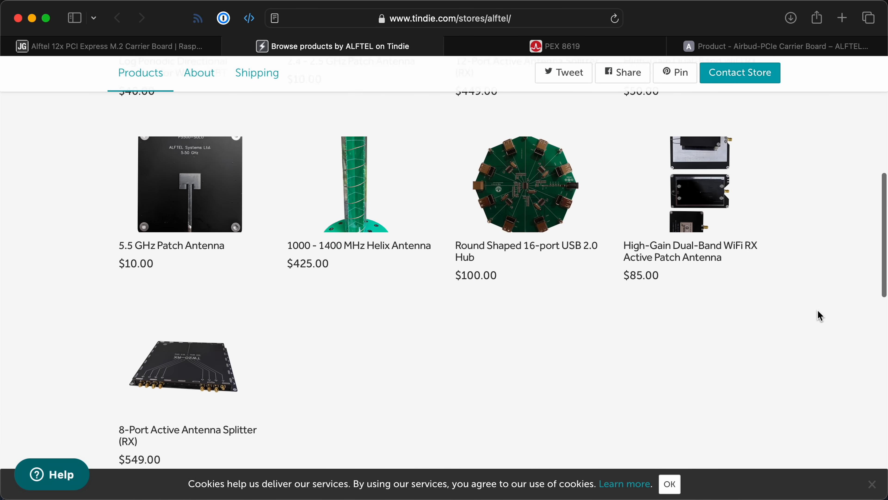
left_click(555, 45)
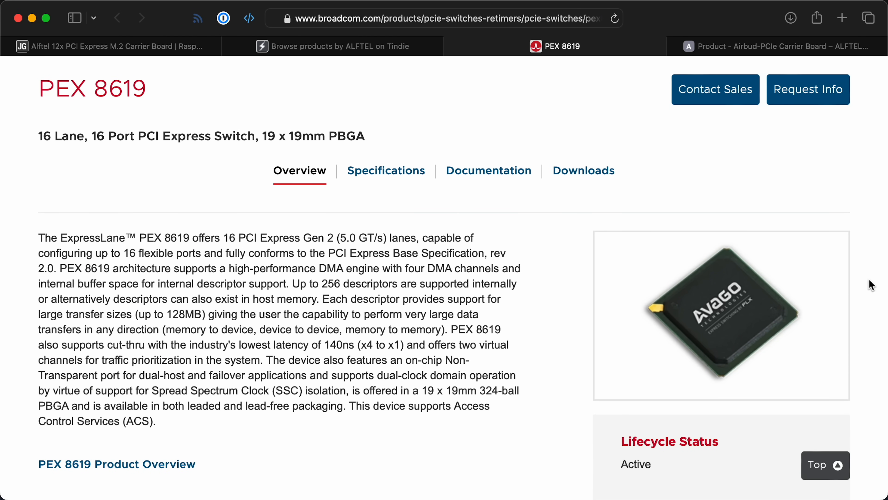
mouse_move(353, 221)
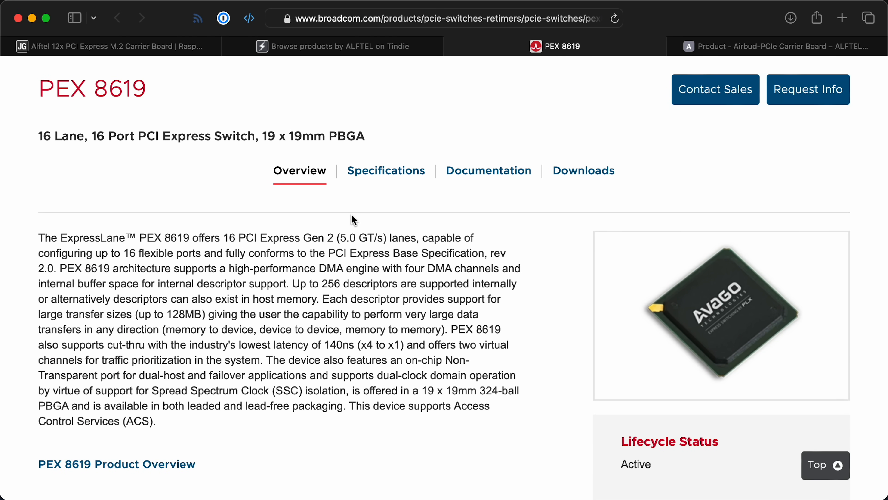
mouse_move(285, 241)
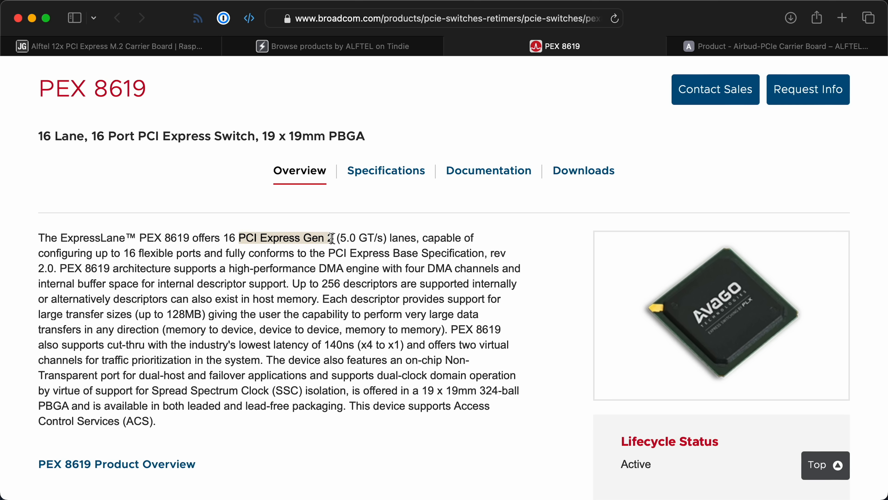
mouse_move(554, 322)
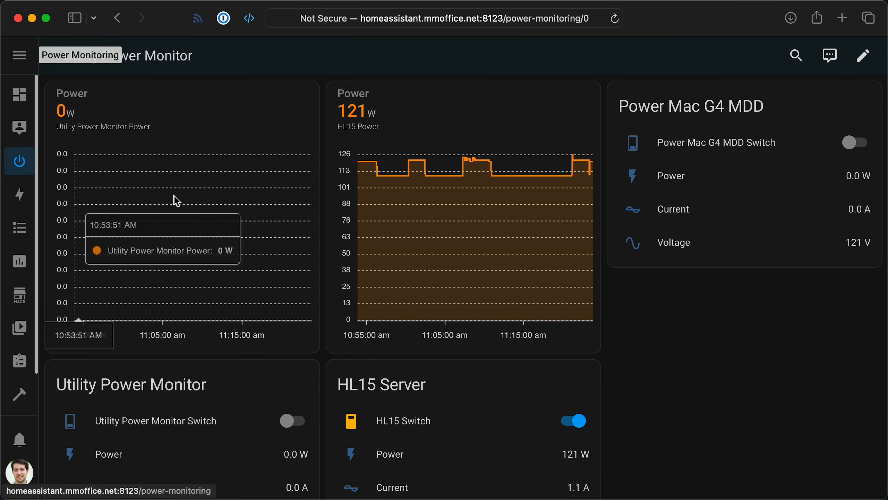
Show the Utility Power Monitor Power history from the Power Monitoring dashboard.
scroll("down", 3)
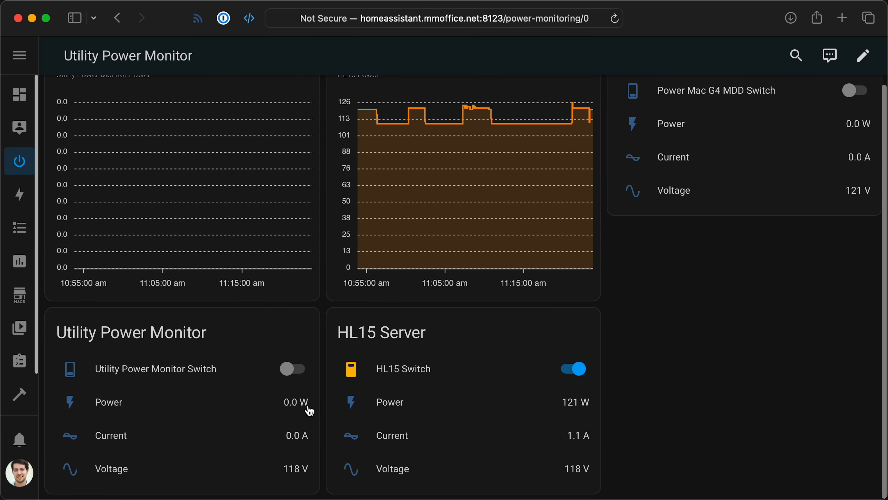
left_click(108, 402)
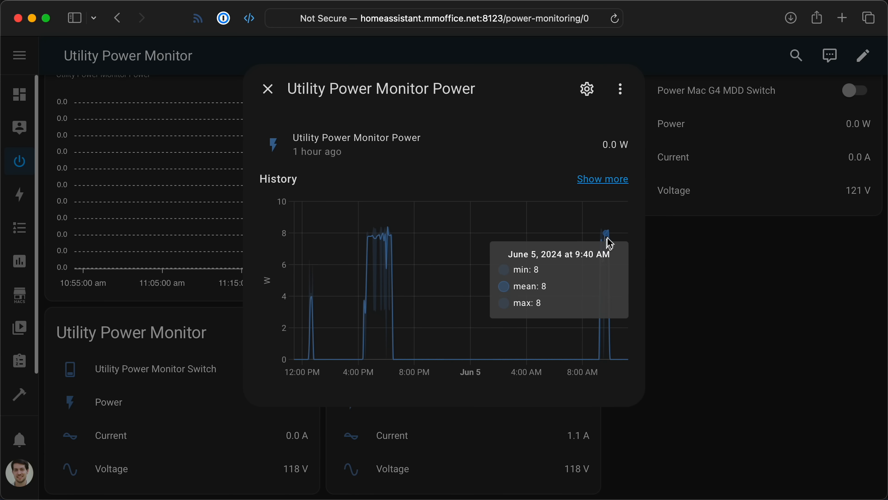
mouse_move(562, 176)
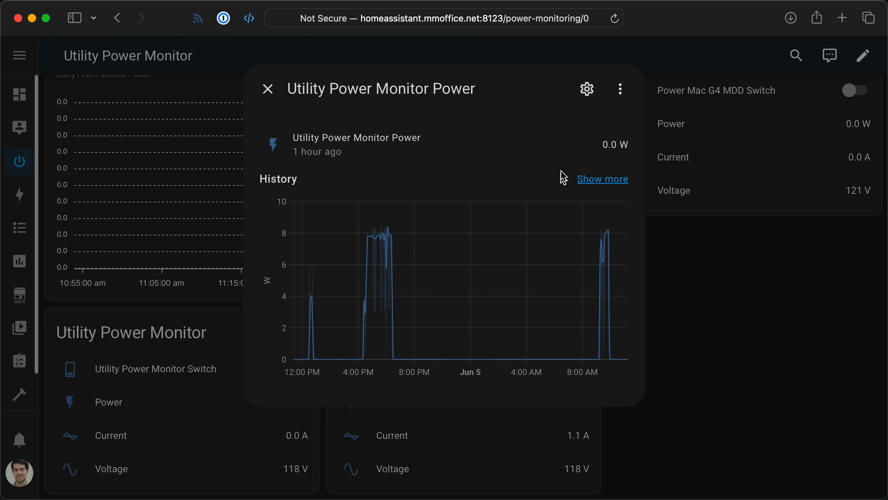
left_click(266, 88)
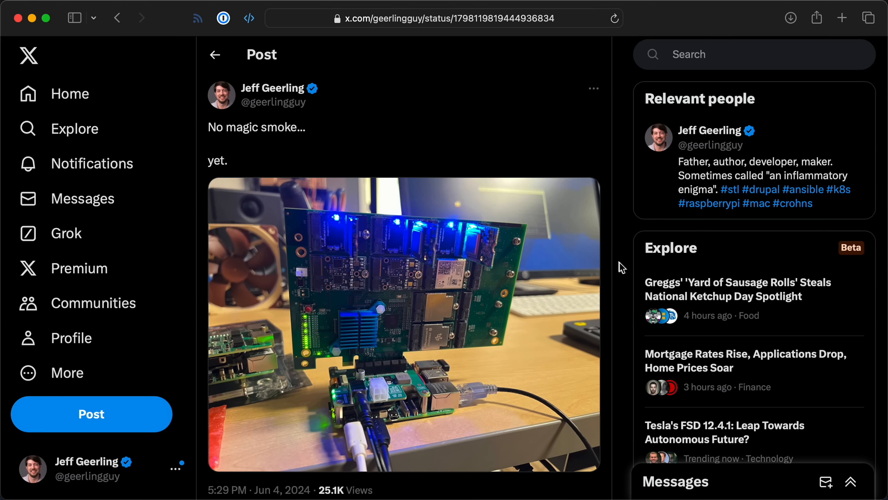
scroll("down", 3)
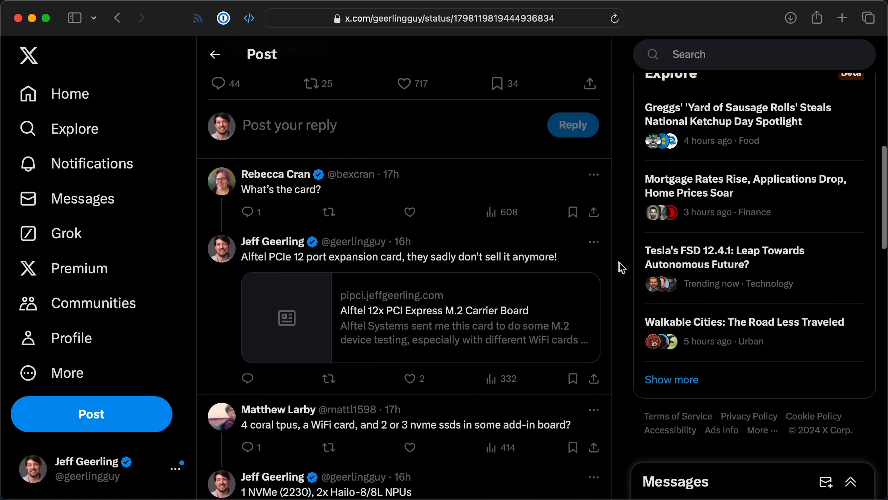
scroll("down", 3)
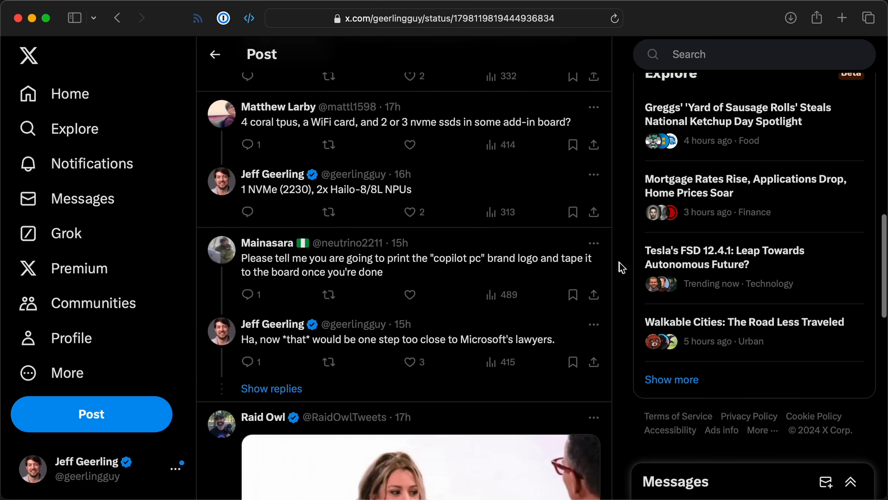
scroll("down", 3)
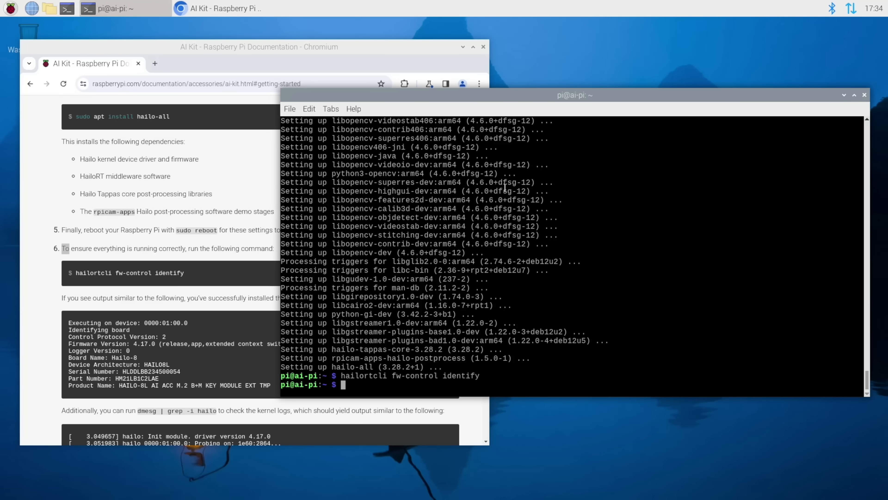
Run dmesg and scroll to the hailo driver lines showing probe error -28.
type("ls")
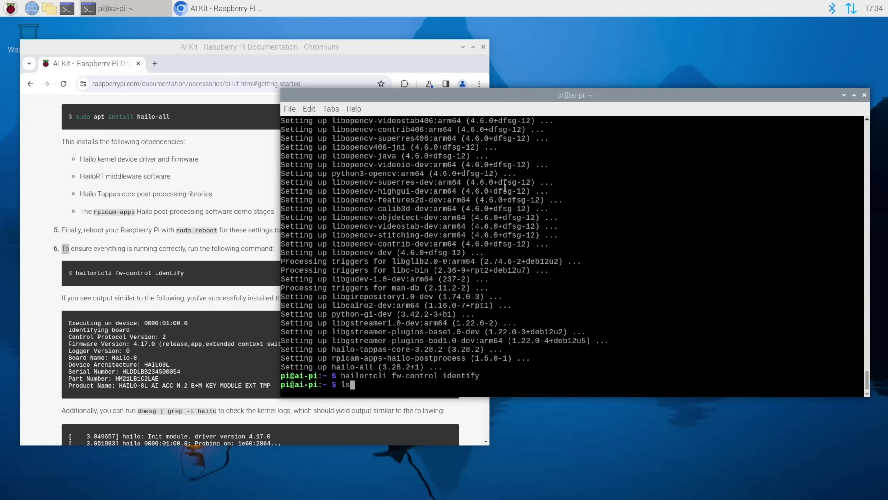
key("Return")
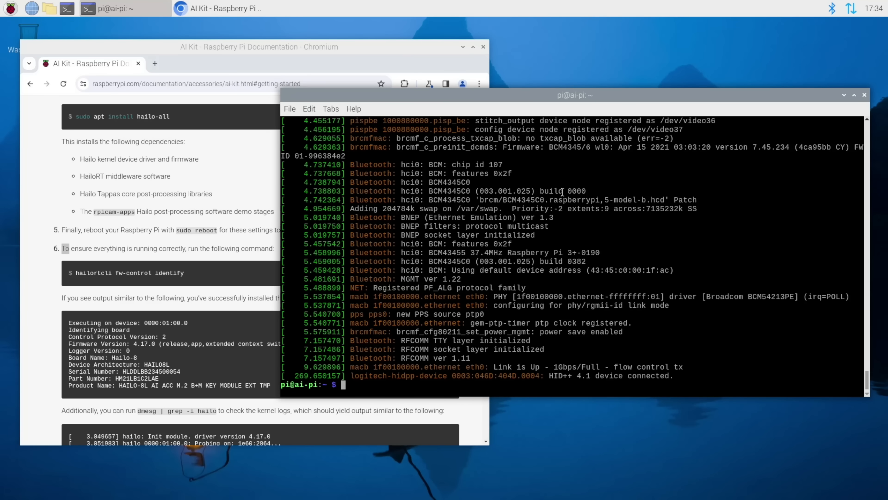
scroll("up", 3)
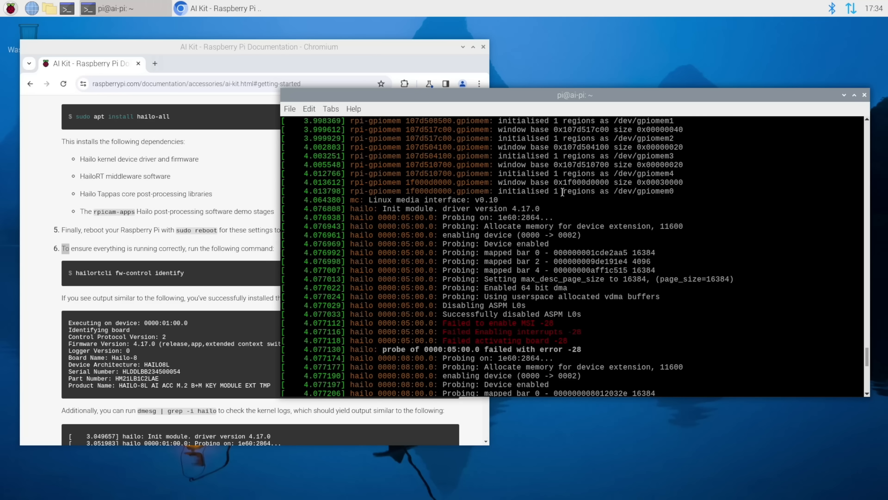
scroll("down", 3)
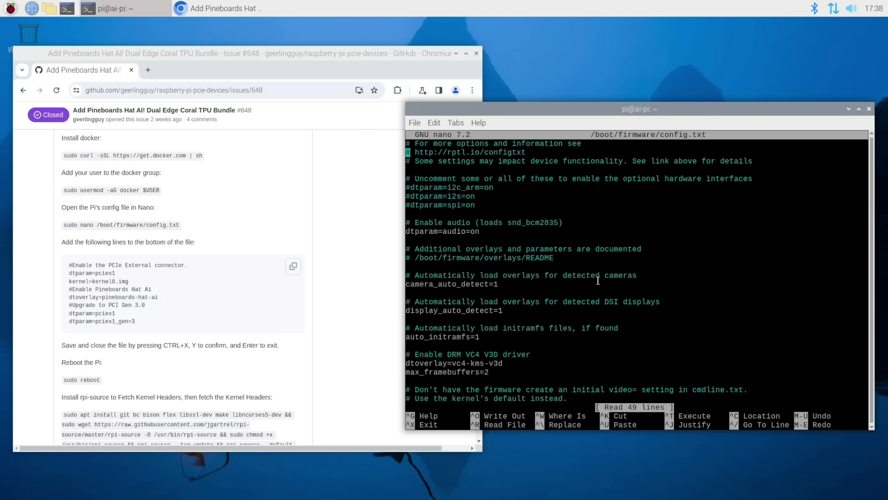
Add kernel=kernel8.img and dtoverlay=pineboards-hat-ai under [all] in config.txt and save.
scroll("down", 3)
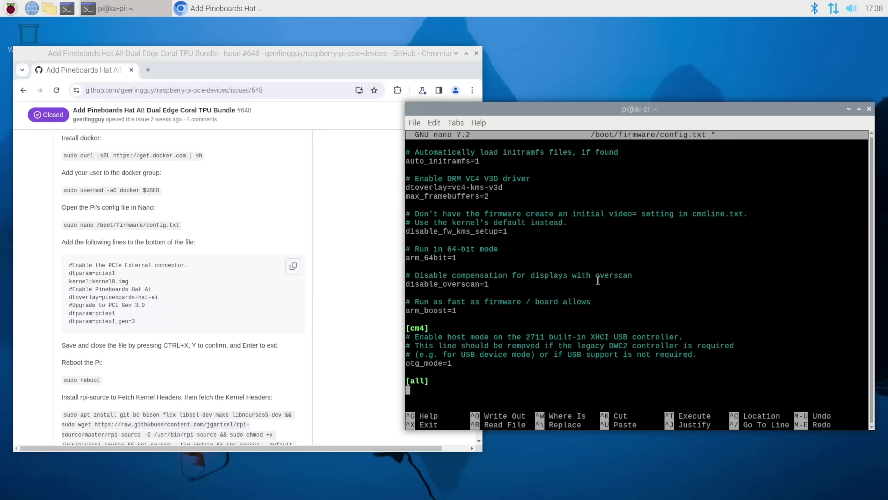
type("kernel=")
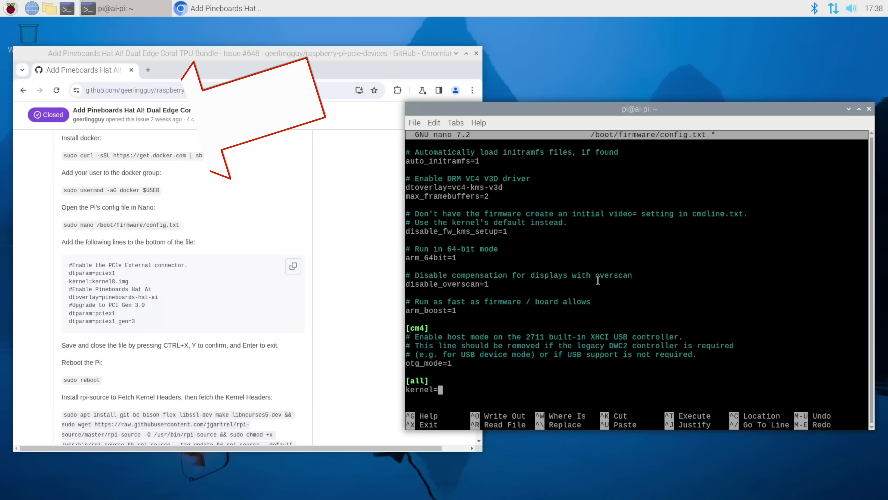
type("kernel8.img")
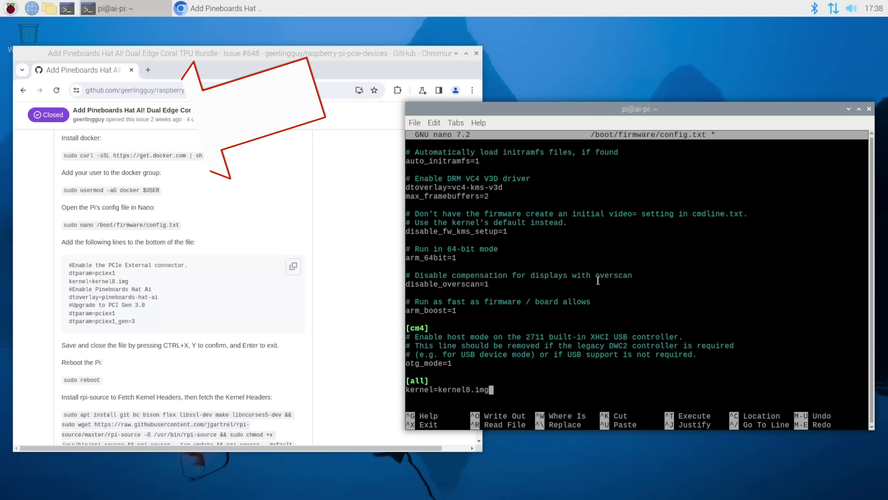
type("dtoverlay=")
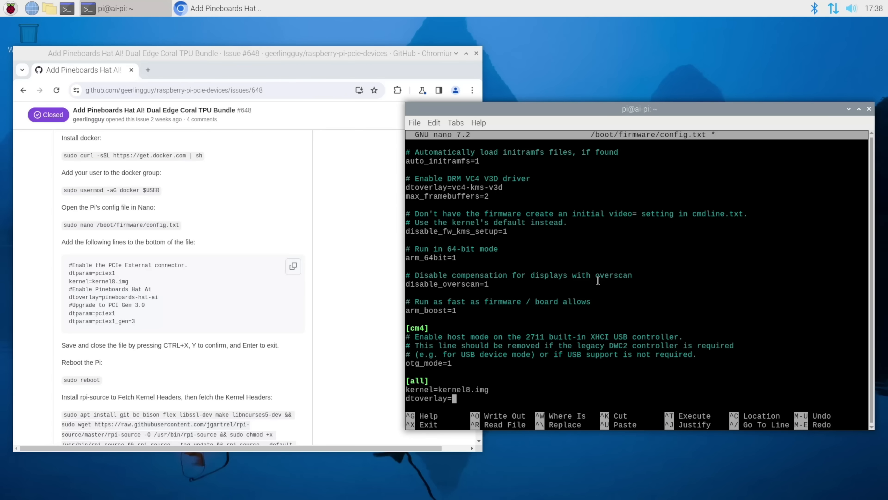
type("pineboards-")
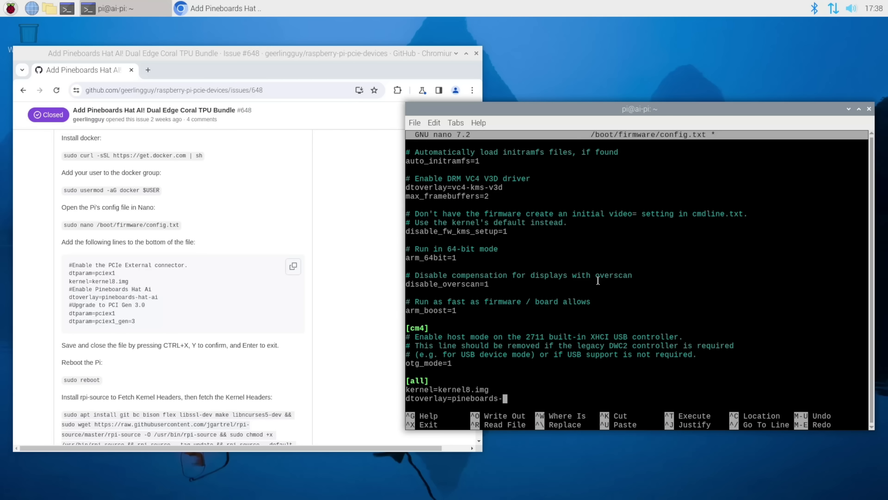
type("hat-ai")
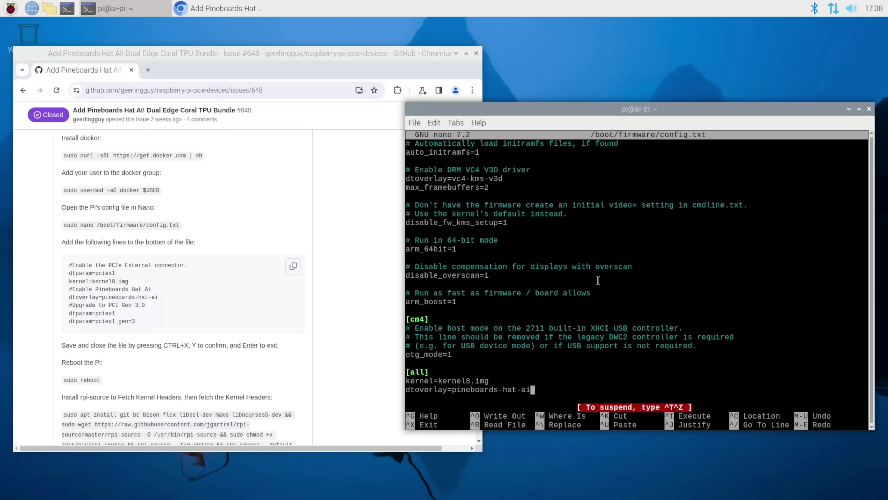
key("ctrl+x")
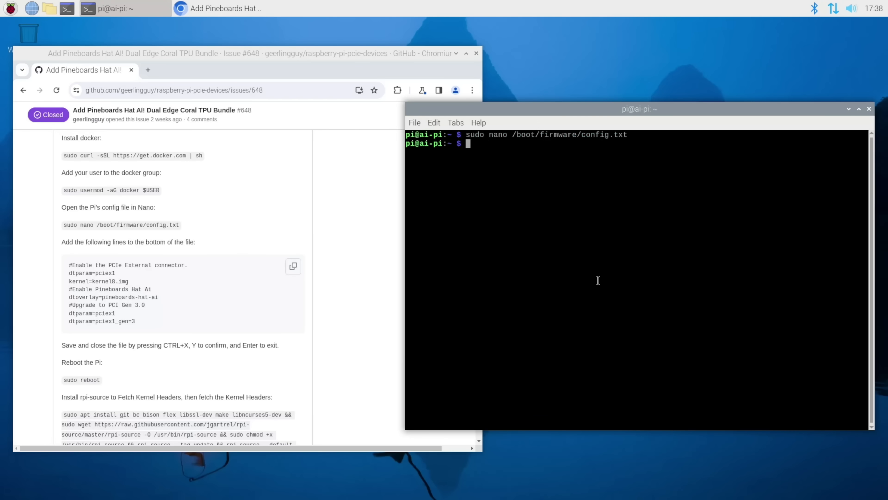
Clone gasket-driver and start its package build with sudo debuild -us -uc -tc -b.
type("sudo curl -")
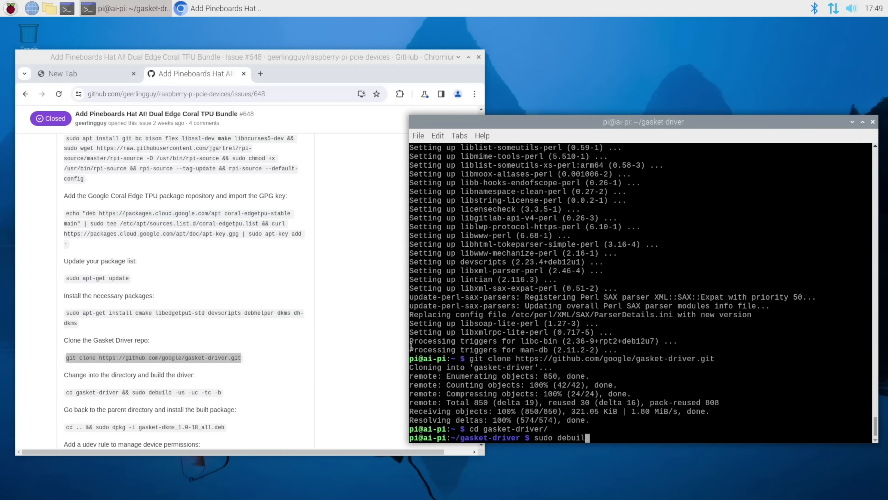
type("-us -uc -tc")
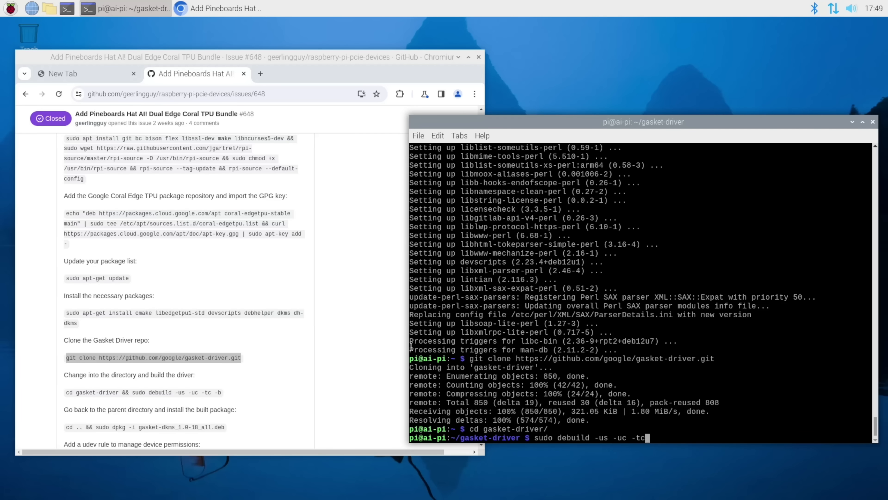
key("Return")
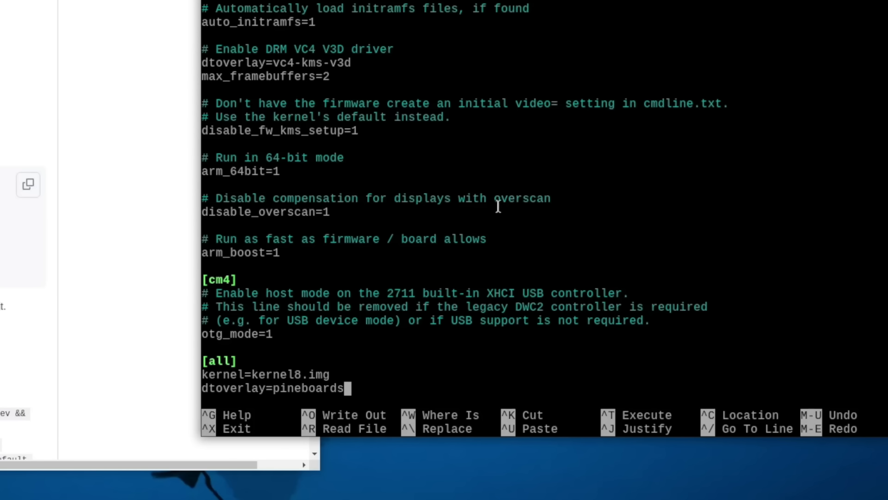
Complete dtoverlay=pineboards-hat-ai under [all] and write out config.txt.
type("-hat-ai")
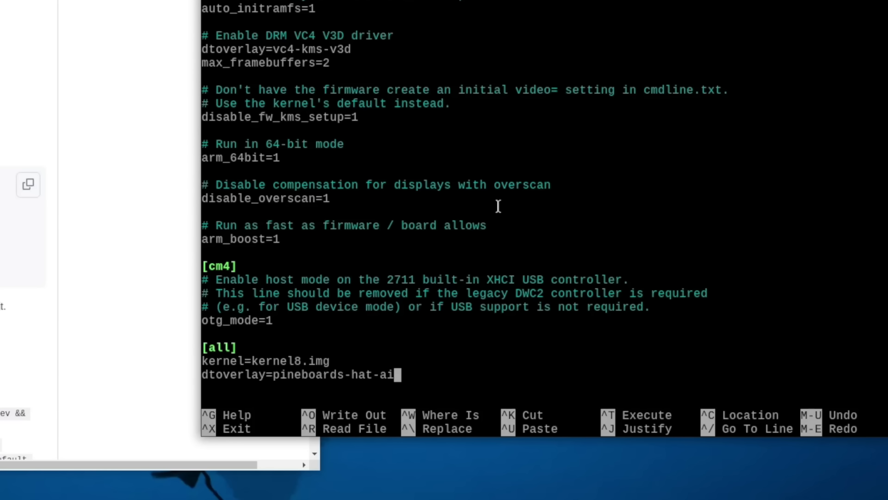
key("ctrl+o")
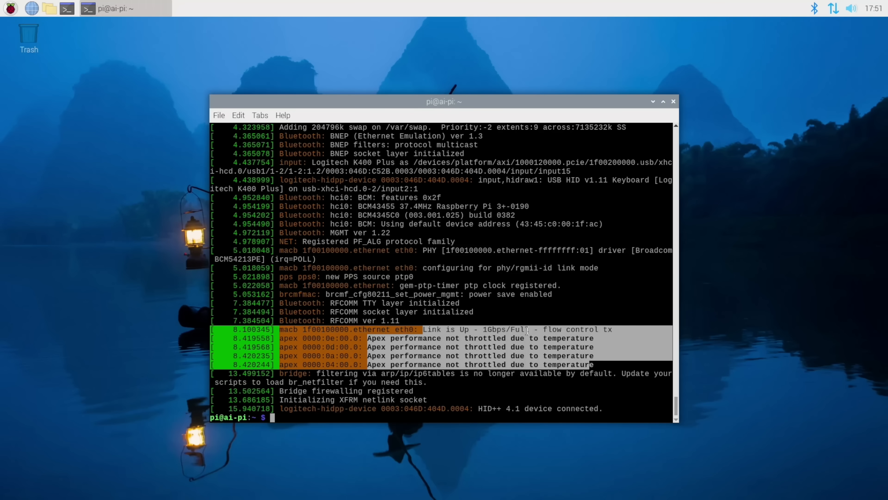
Scroll back through the terminal output around the codeproject/ai-server:rpi64 container launch.
scroll("up", 3)
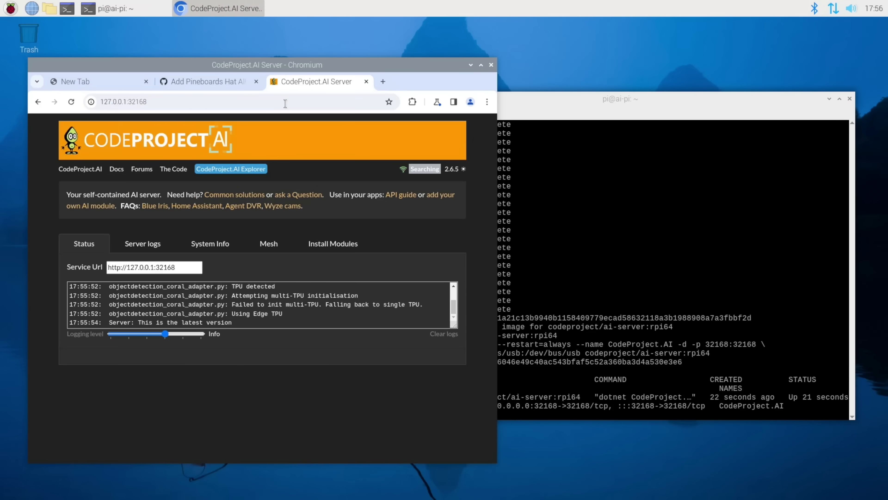
mouse_move(209, 212)
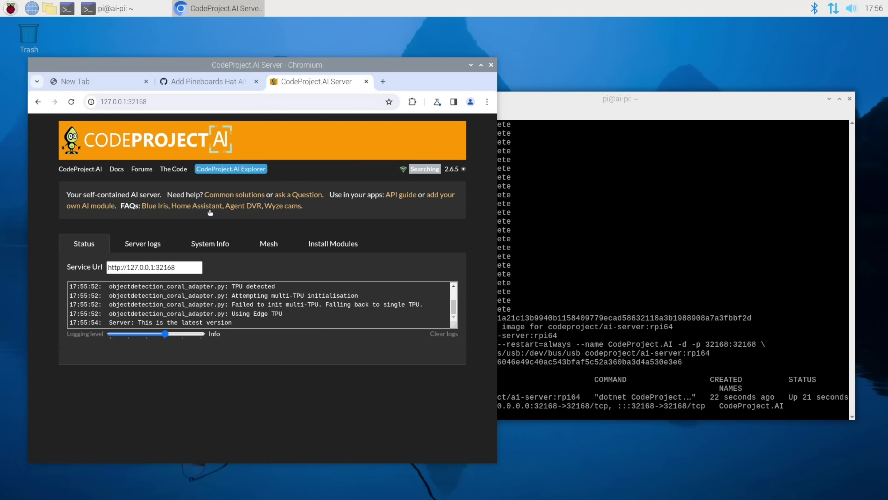
mouse_move(263, 306)
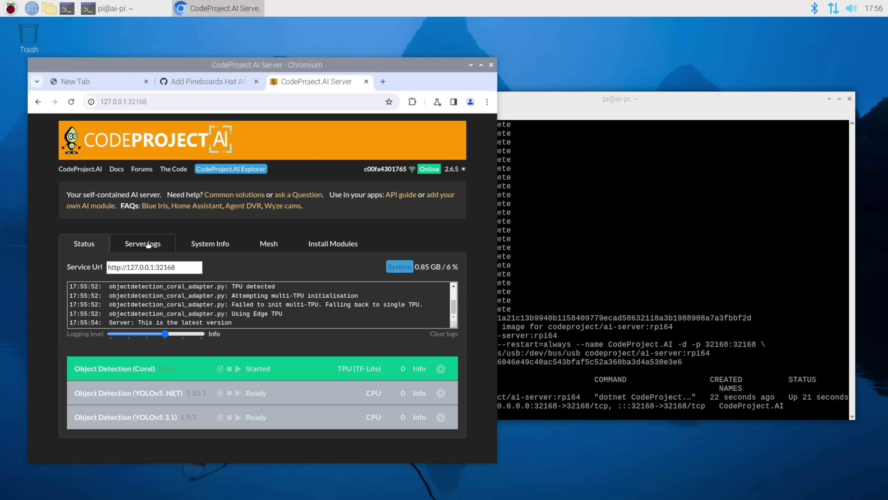
Review the Server logs, System Info, Mesh and Install Modules tabs, returning to Status.
left_click(142, 243)
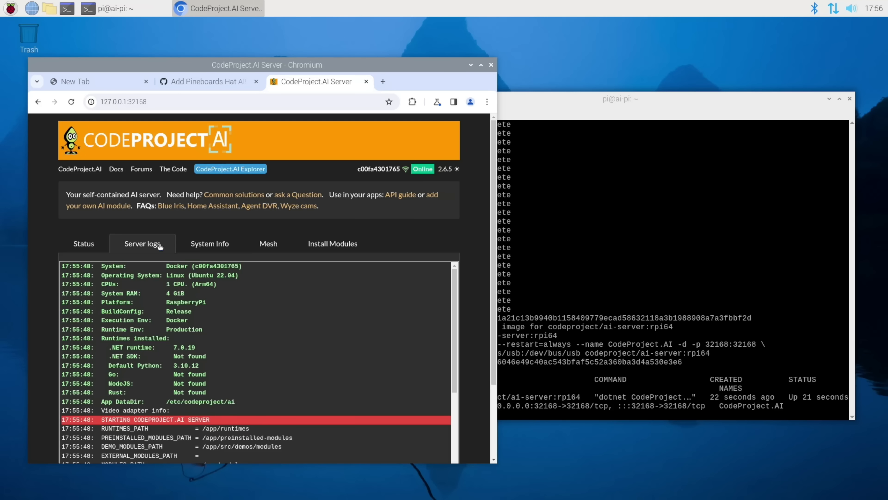
left_click(209, 243)
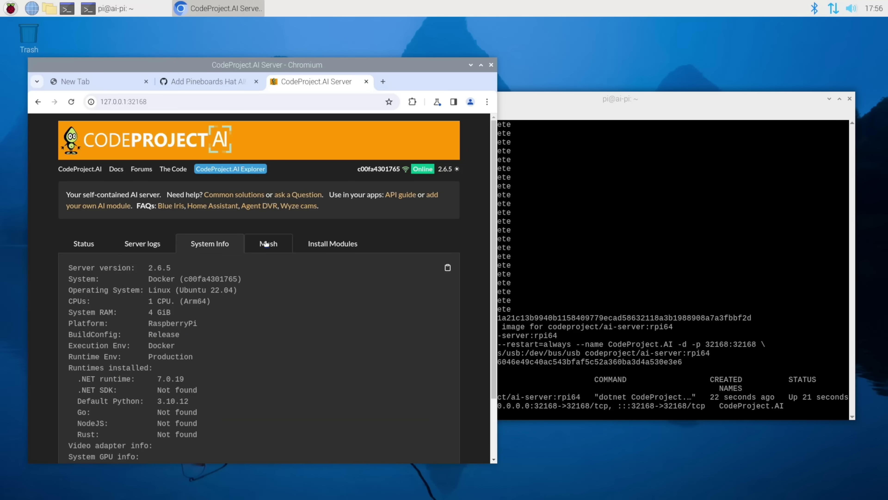
left_click(267, 242)
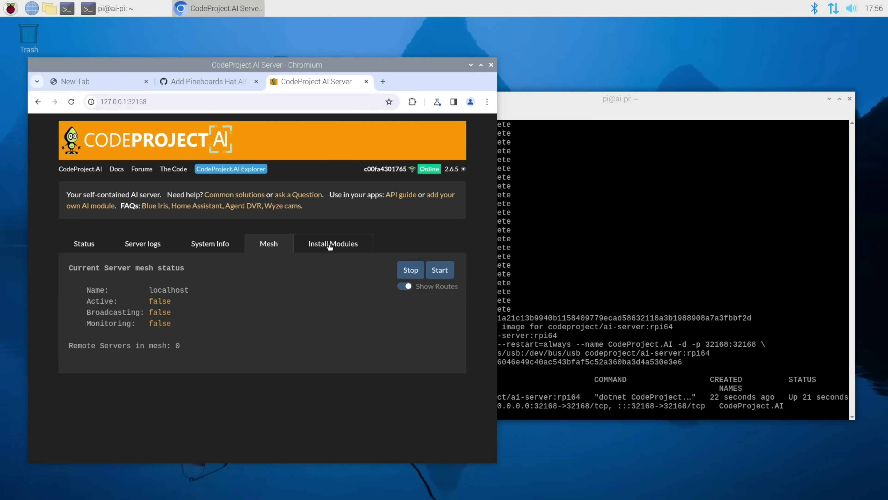
left_click(333, 242)
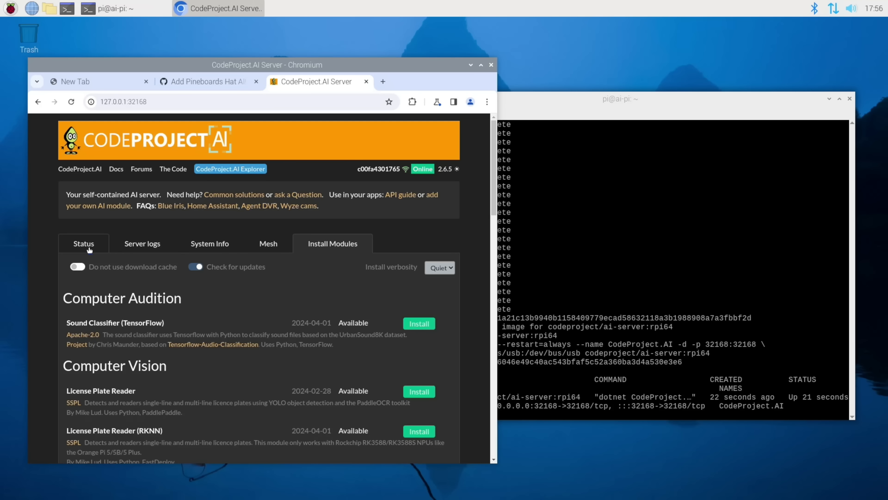
left_click(83, 243)
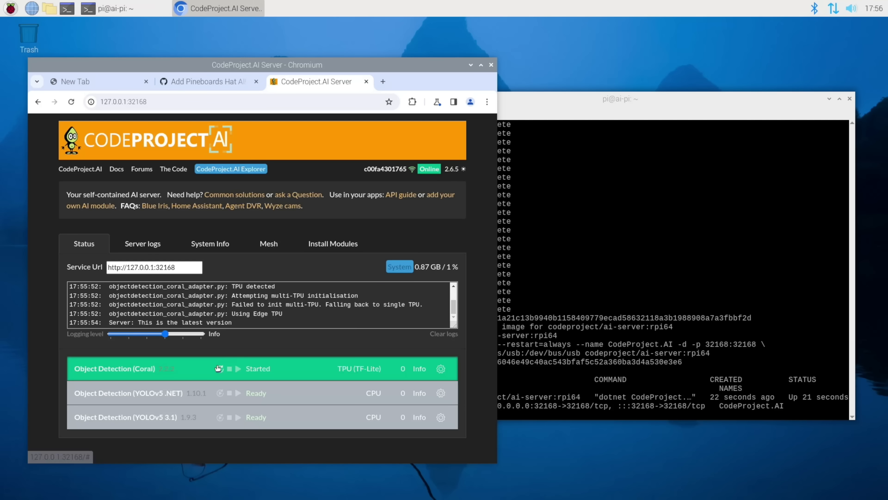
mouse_move(281, 386)
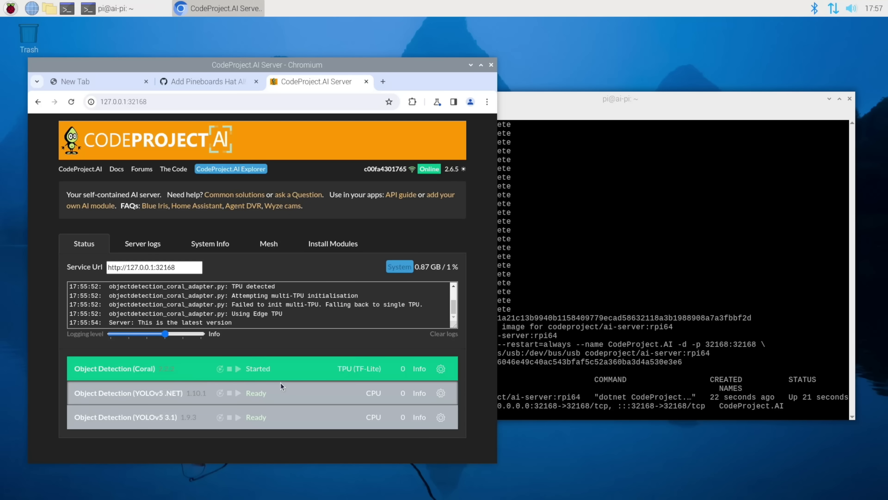
mouse_move(472, 372)
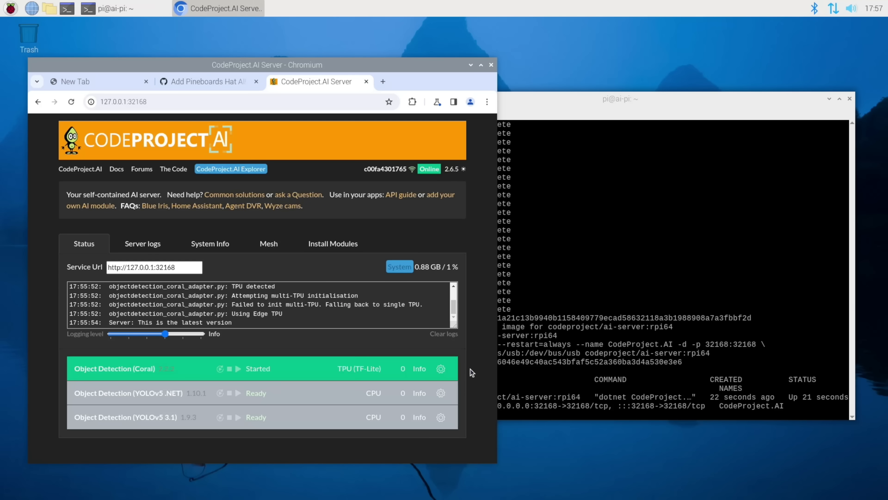
Inspect the Object Detection (Coral) module info showing it started on TPU, then bring the terminal forward.
left_click(419, 368)
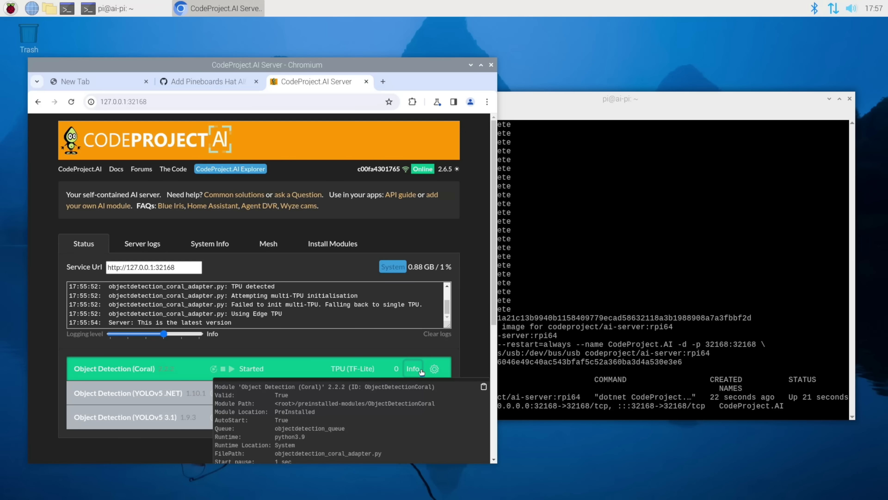
left_click(440, 368)
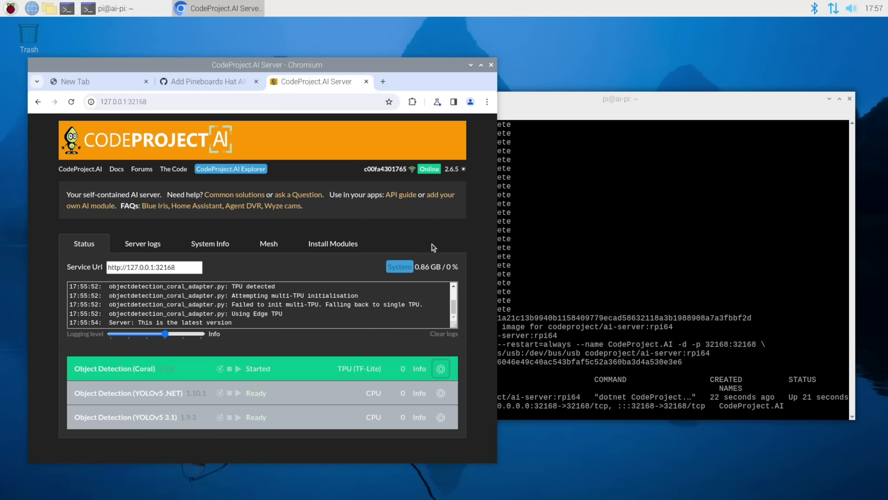
left_click(620, 99)
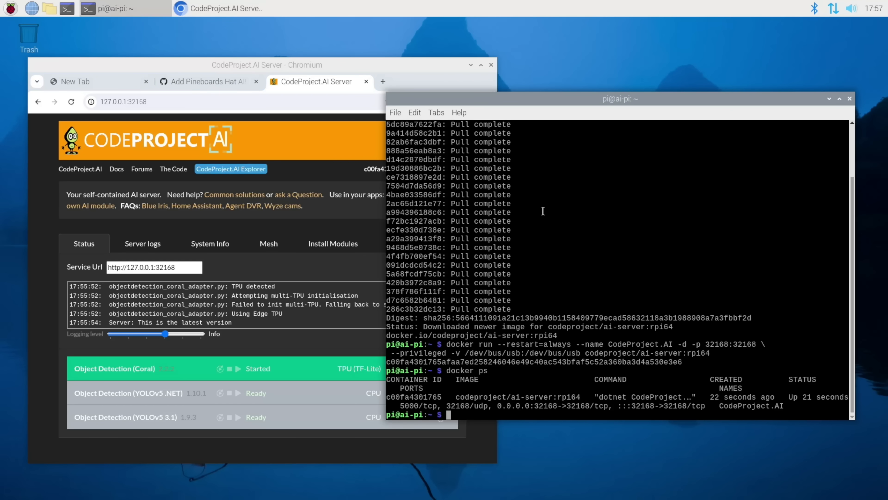
Run hailortcli fw-control identify reporting a Hailo-8L and a Hailo-8, then enter rpicam-hello -t 10s.
type("hailo")
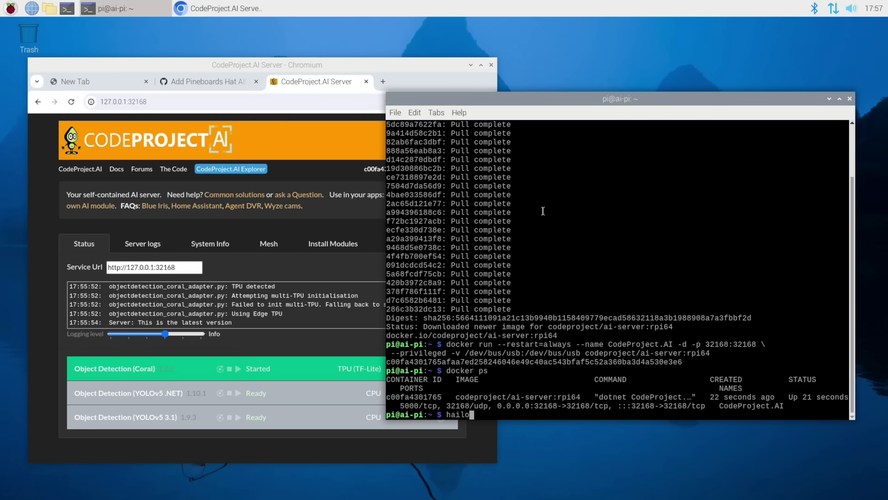
type("rtcli fw-")
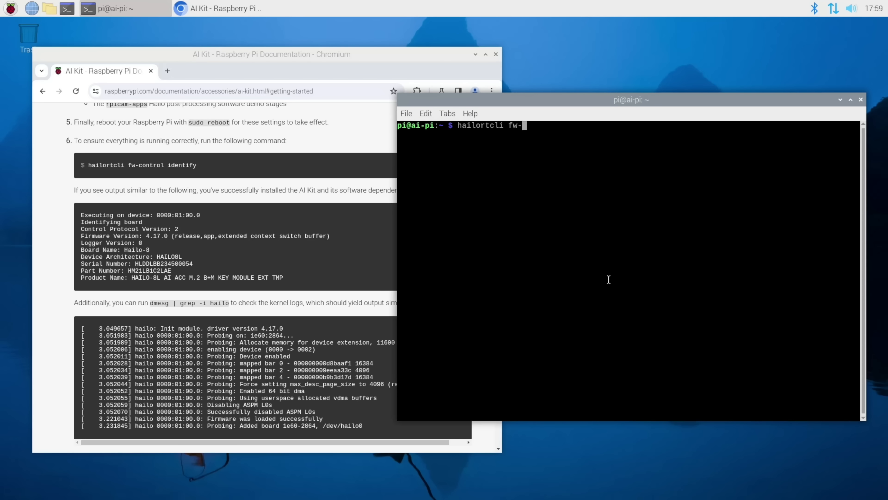
type("control i")
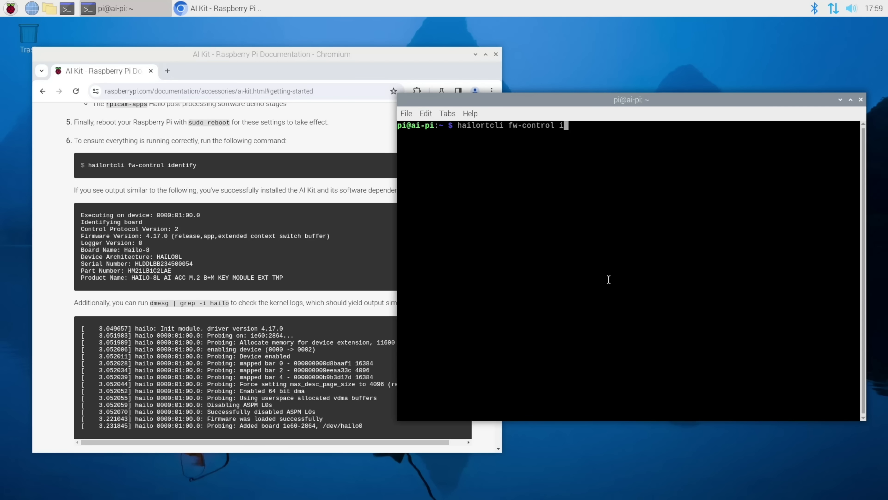
key("Return")
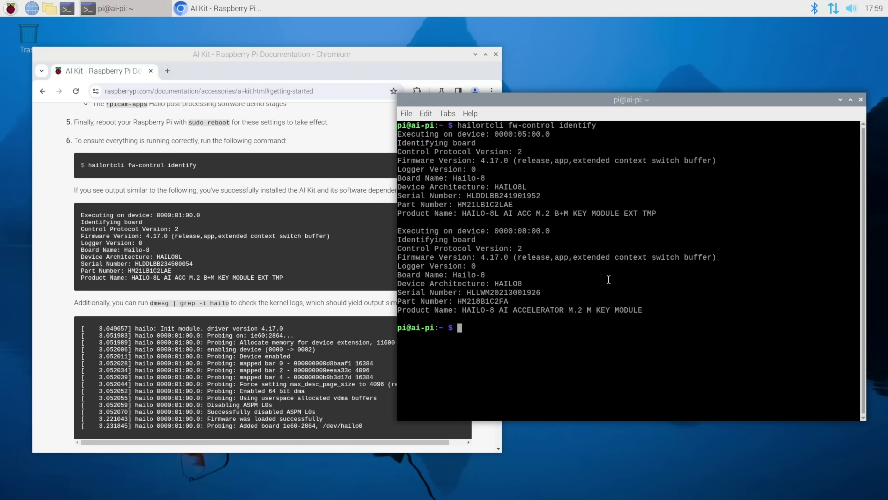
type("rpicam-hello -t 10s")
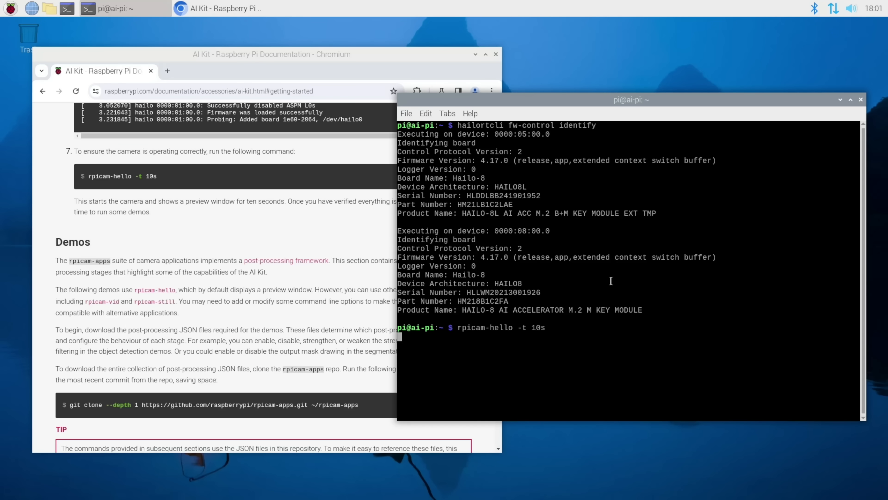
key("Return")
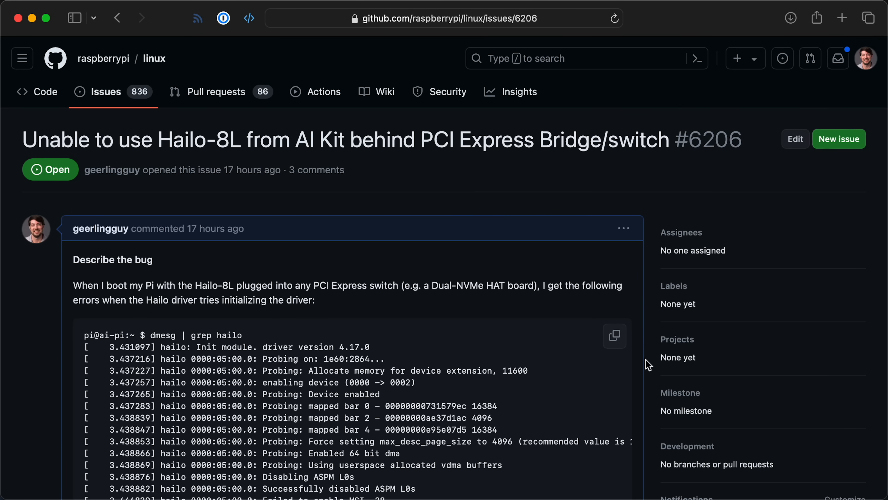
Scroll the Hailo-8L issue to the fix comment and follow README#L3544 to the pciex1-compat-pi5 entry.
scroll("down", 3)
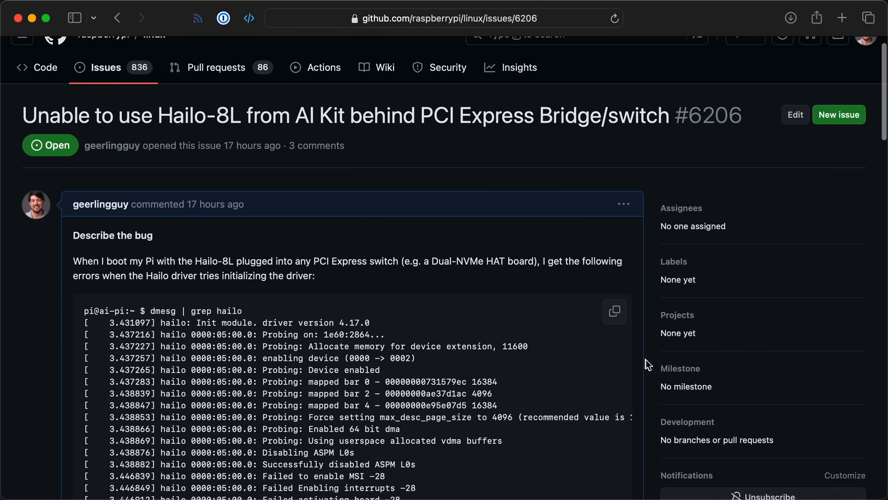
scroll("down", 3)
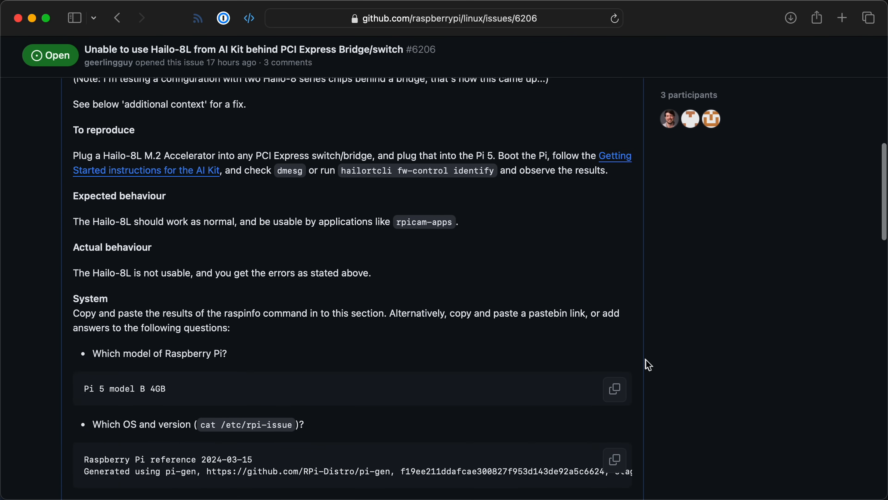
scroll("down", 3)
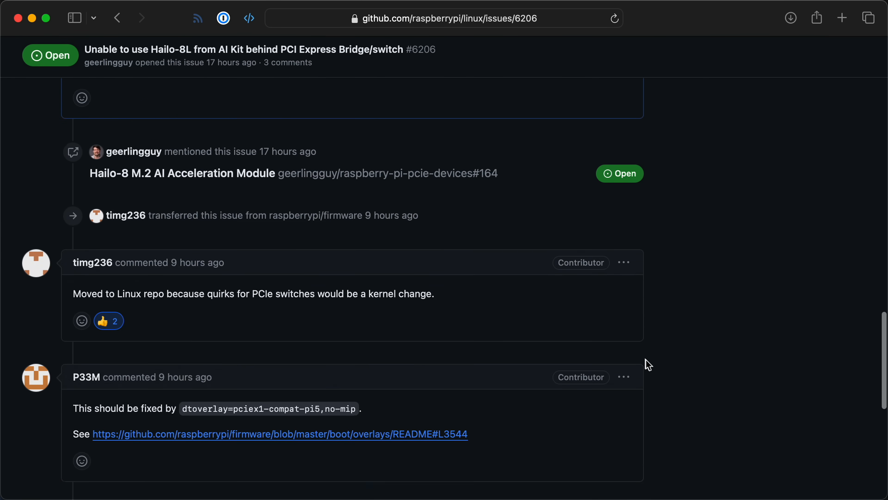
scroll("down", 3)
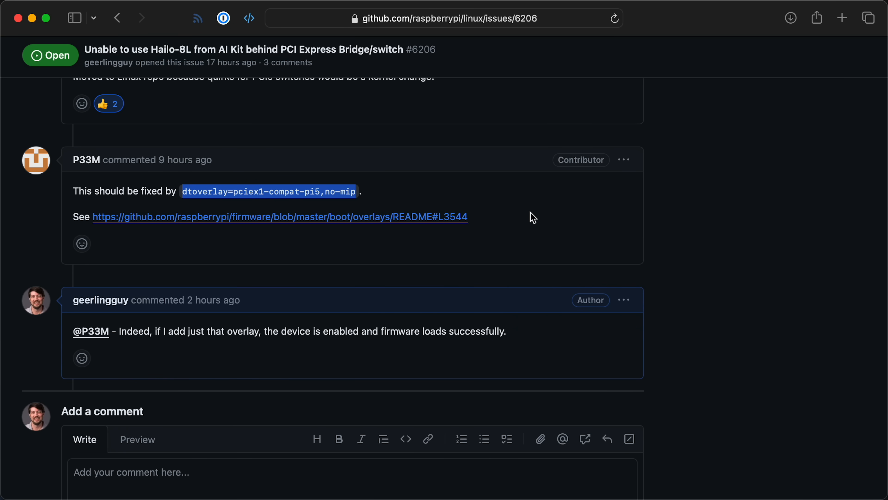
left_click(281, 217)
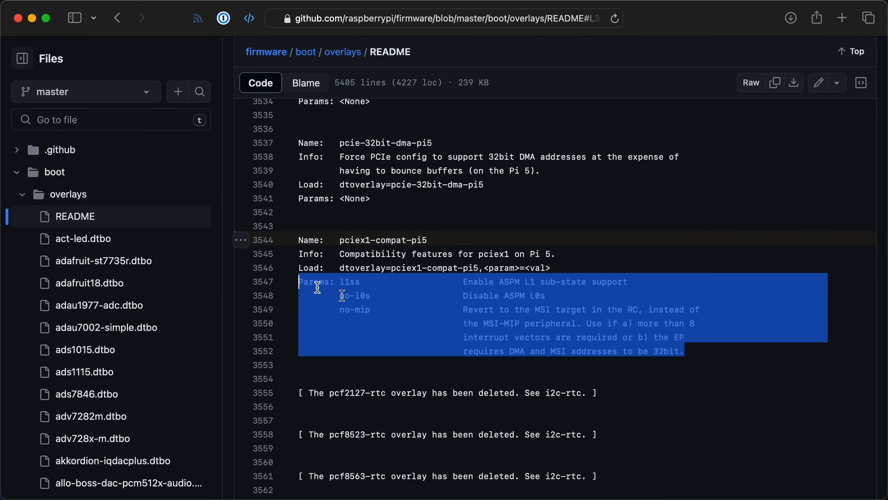
left_click(711, 357)
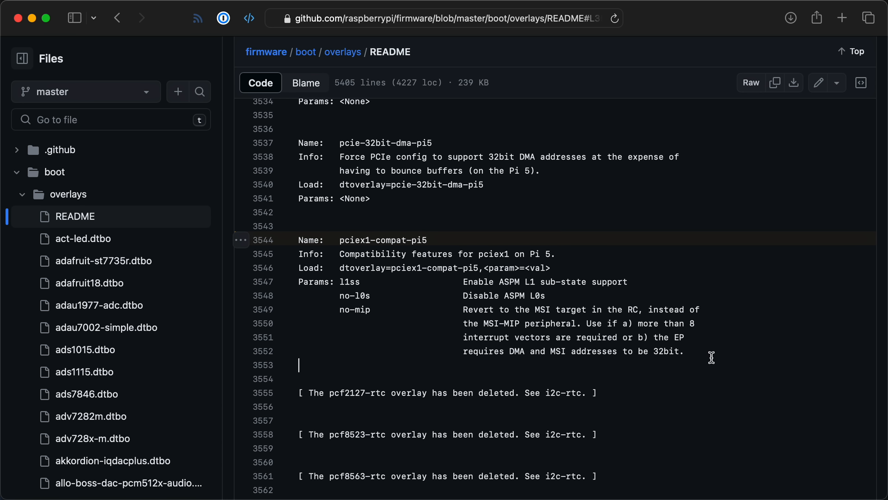
mouse_move(744, 366)
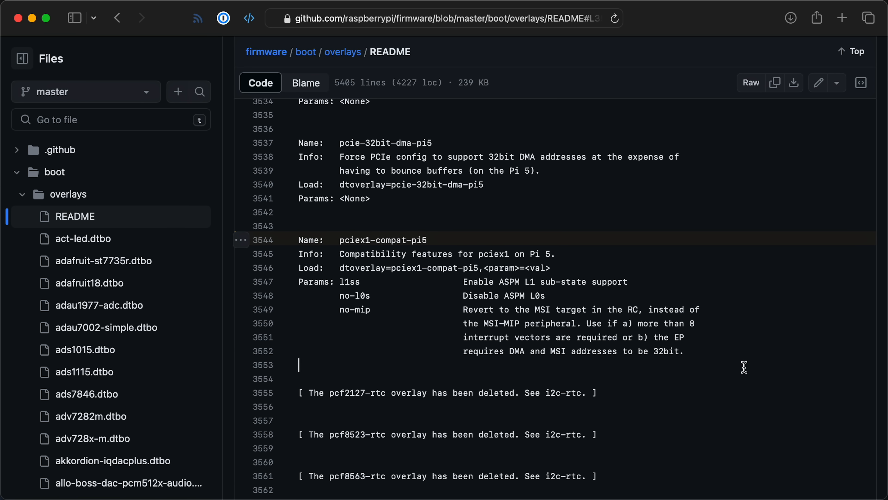